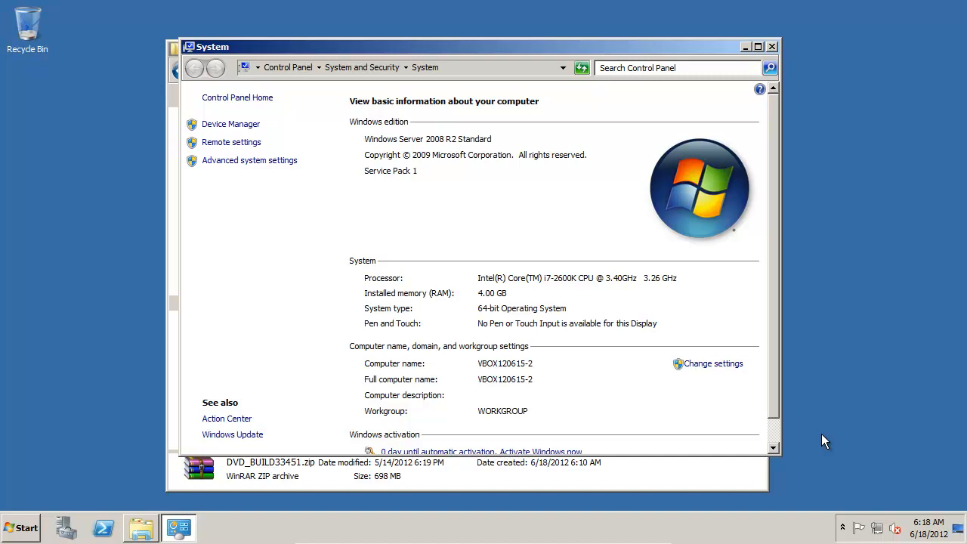
{"action": "mouse_move", "coordinate": [562, 283]}
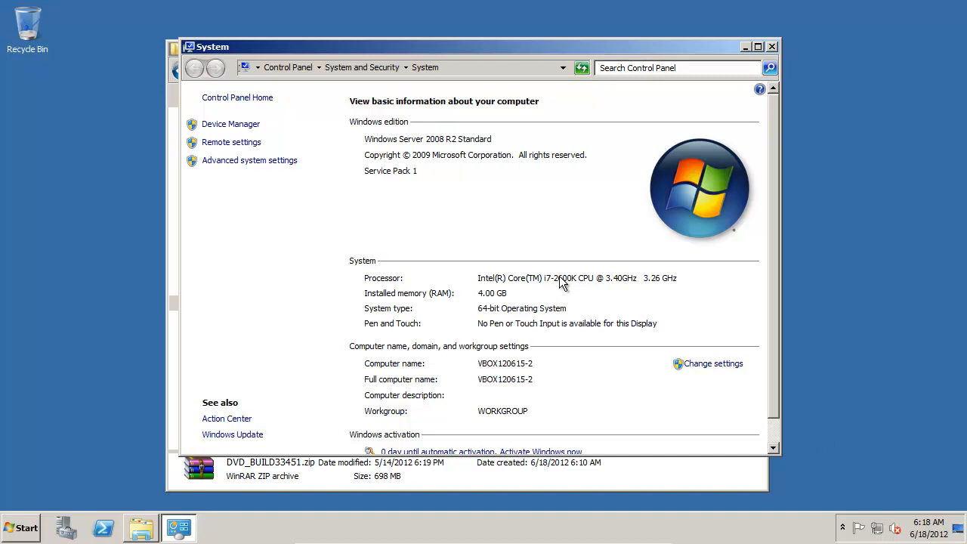
{"action": "mouse_move", "coordinate": [489, 308]}
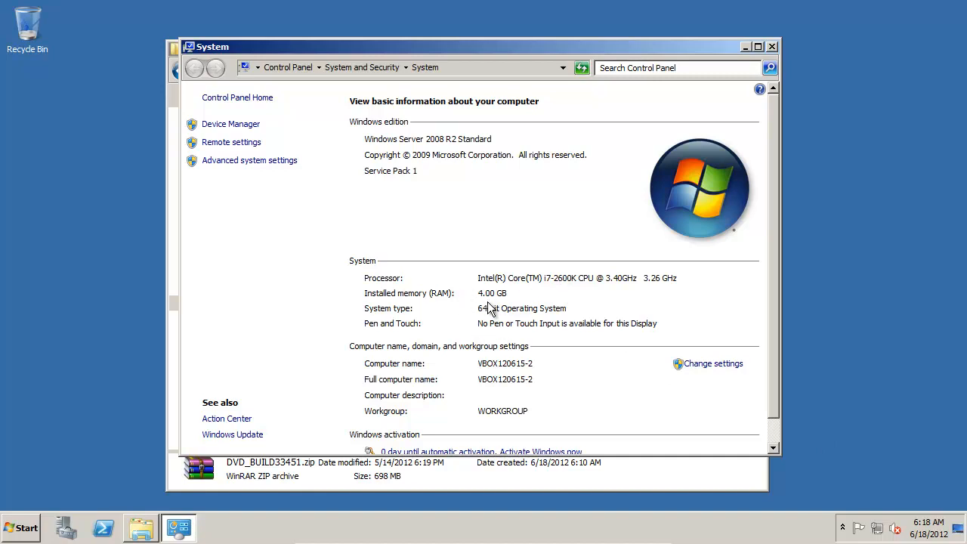
{"action": "mouse_move", "coordinate": [420, 151]}
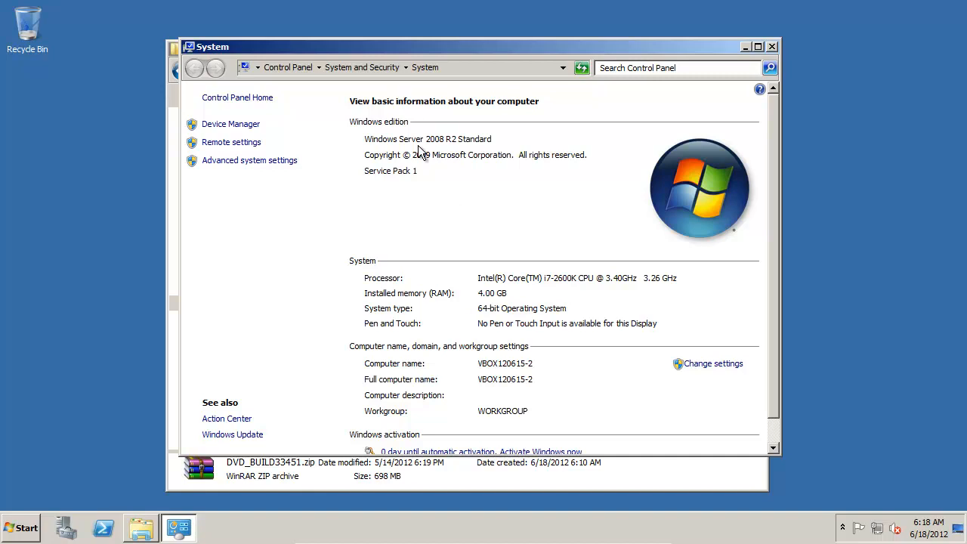
{"action": "mouse_move", "coordinate": [595, 329]}
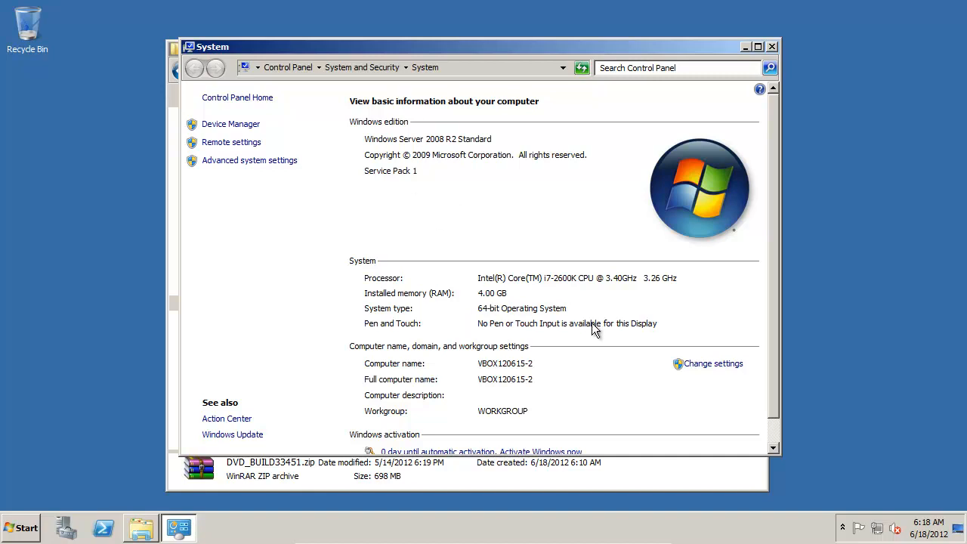
{"action": "mouse_move", "coordinate": [465, 483]}
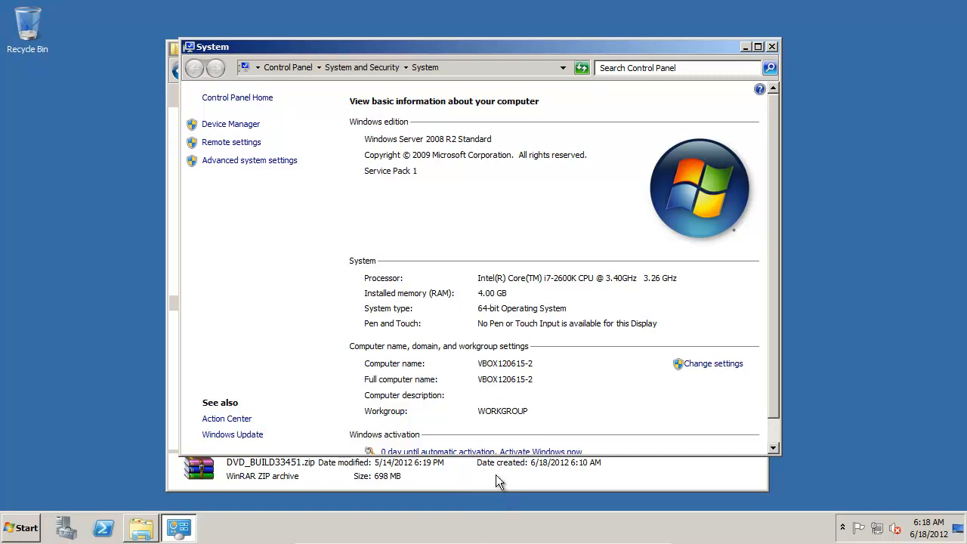
Extract DVD_BUILD33451.zip into Temp and browse into the extracted folder containing setup.exe
{"action": "right_click", "coordinate": [355, 136]}
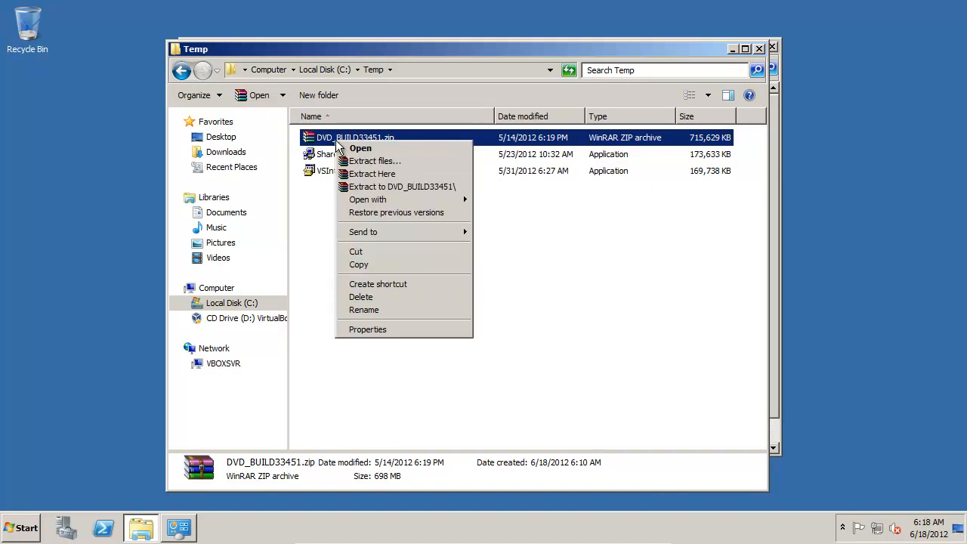
{"action": "left_click", "coordinate": [372, 174]}
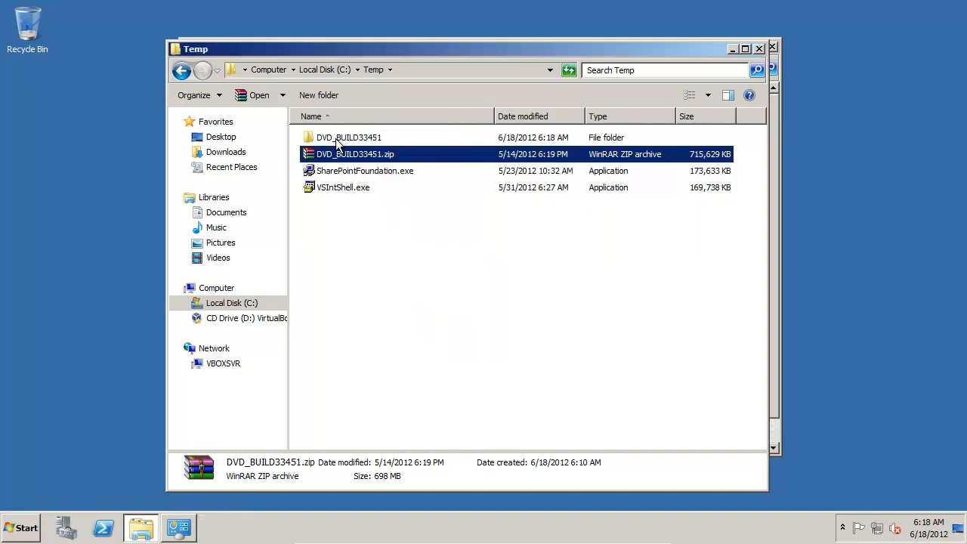
{"action": "double_click", "coordinate": [348, 136]}
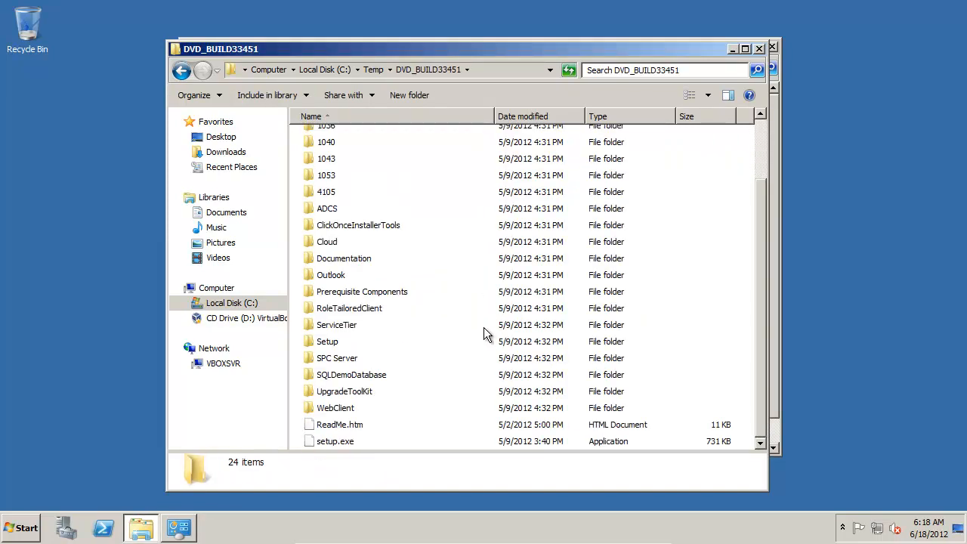
{"action": "mouse_move", "coordinate": [508, 430]}
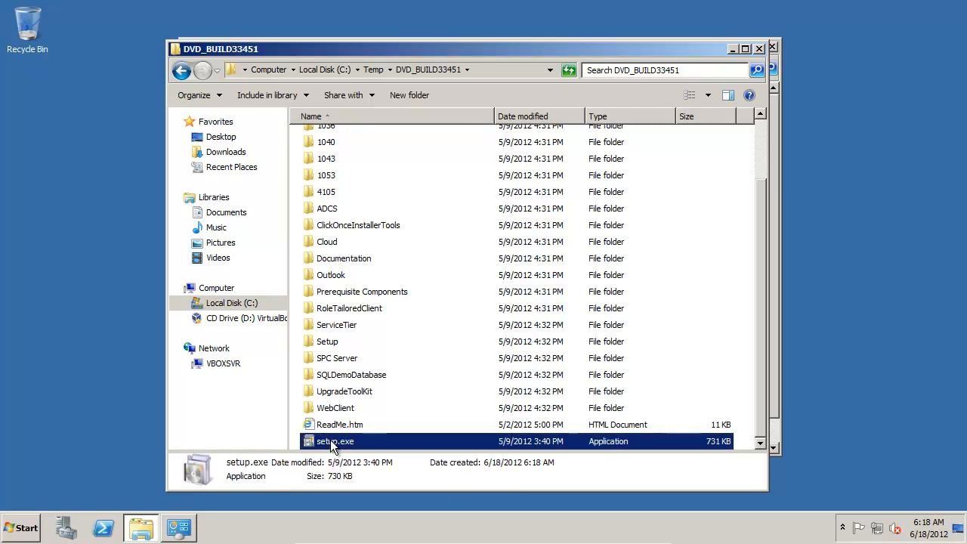
Launch setup.exe, accept the license terms and choose Install Demo
{"action": "double_click", "coordinate": [336, 441]}
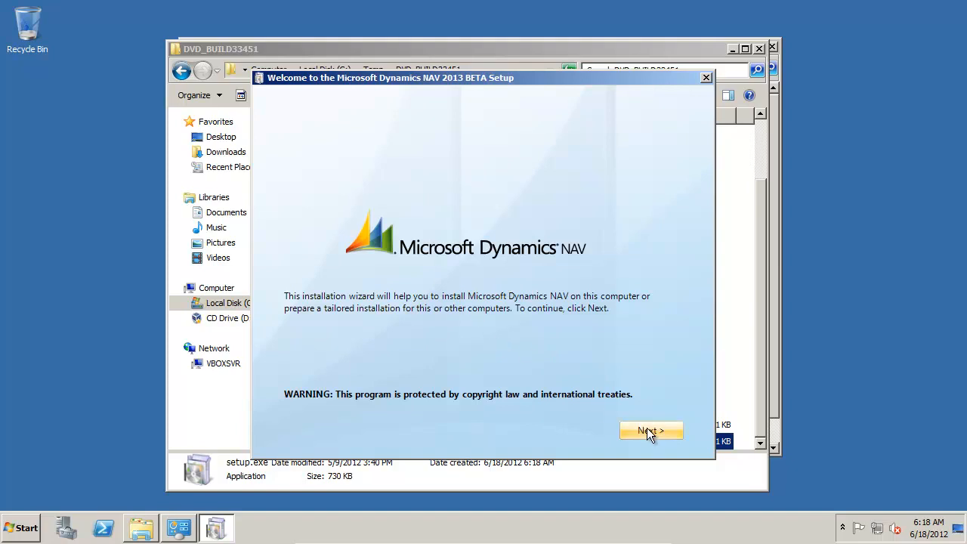
{"action": "left_click", "coordinate": [652, 429]}
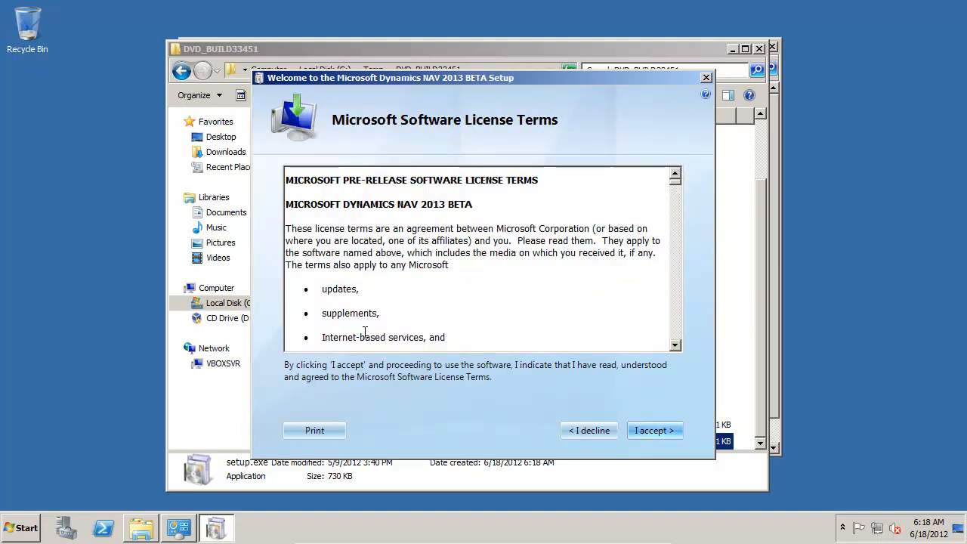
{"action": "left_click", "coordinate": [653, 429]}
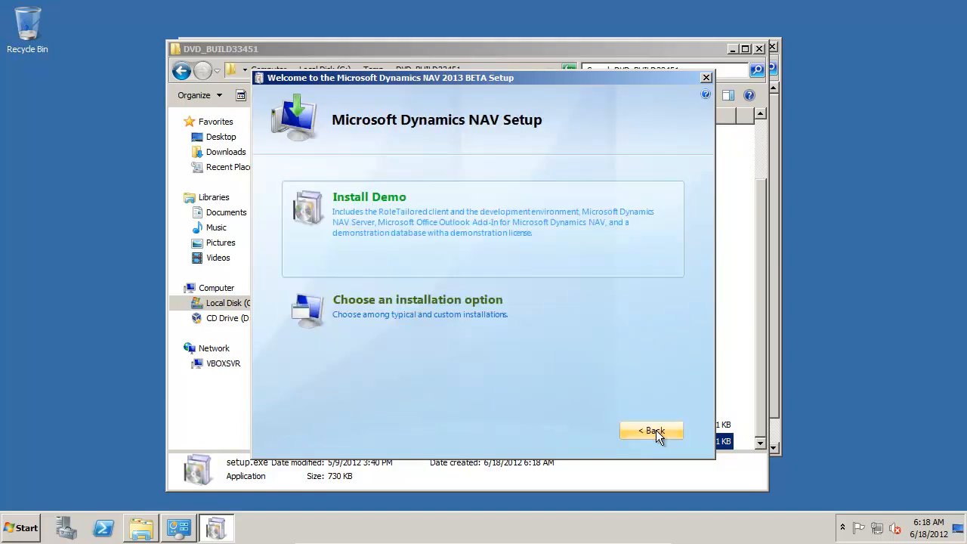
{"action": "mouse_move", "coordinate": [505, 242]}
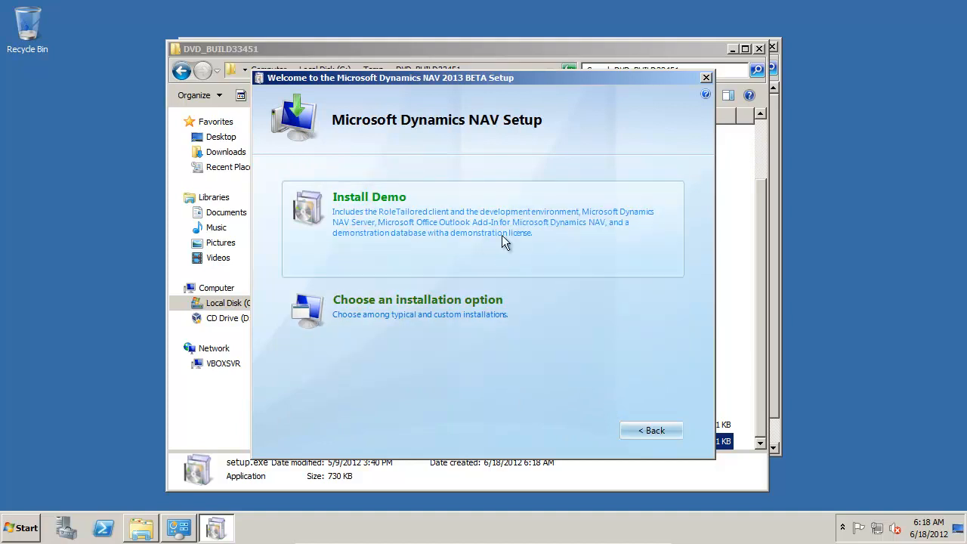
{"action": "left_click", "coordinate": [369, 196]}
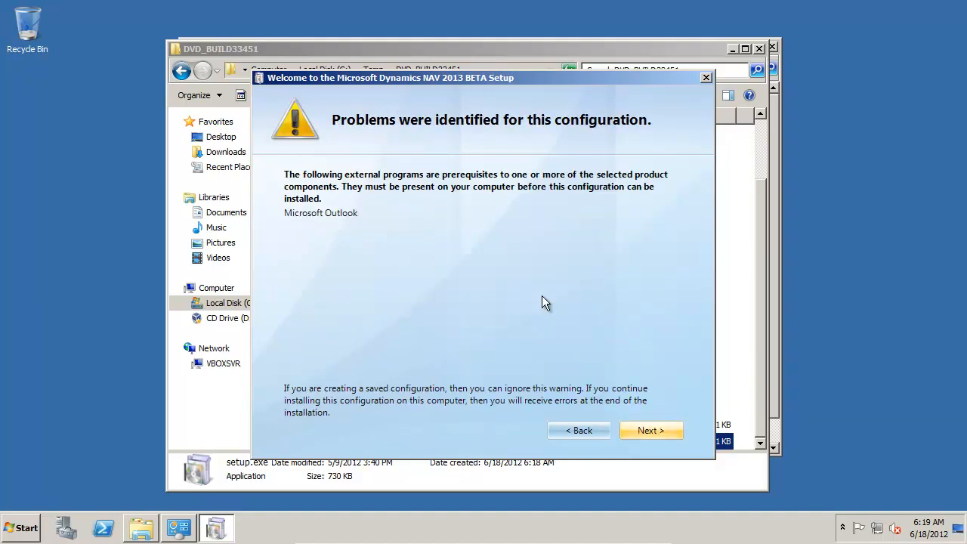
{"action": "mouse_move", "coordinate": [568, 293]}
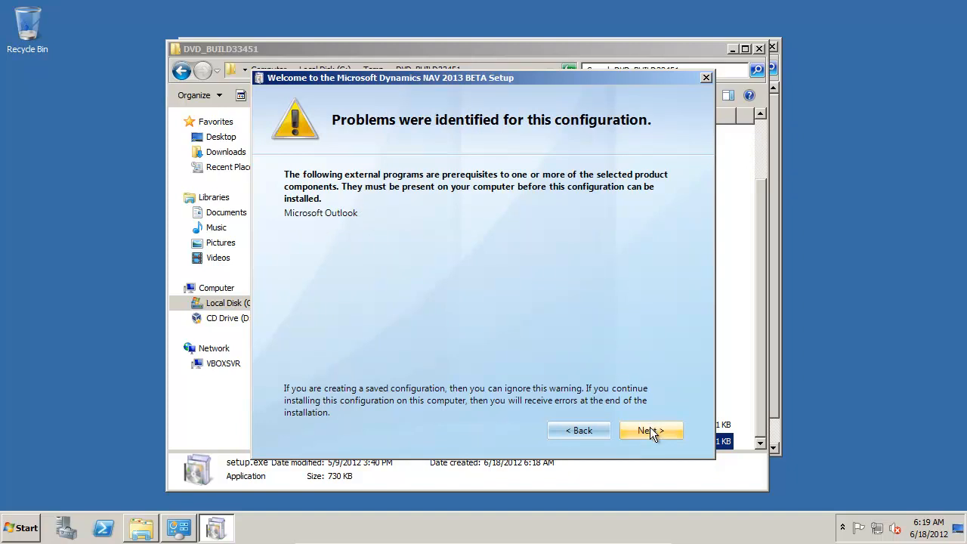
{"action": "mouse_move", "coordinate": [305, 193]}
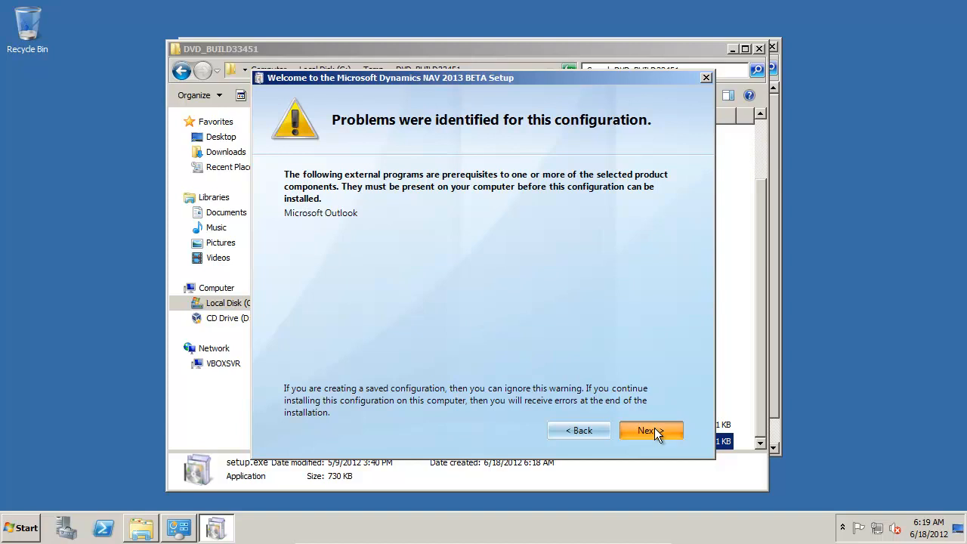
Proceed past the Outlook prerequisite warning and let the demo installation run to completion
{"action": "left_click", "coordinate": [650, 429]}
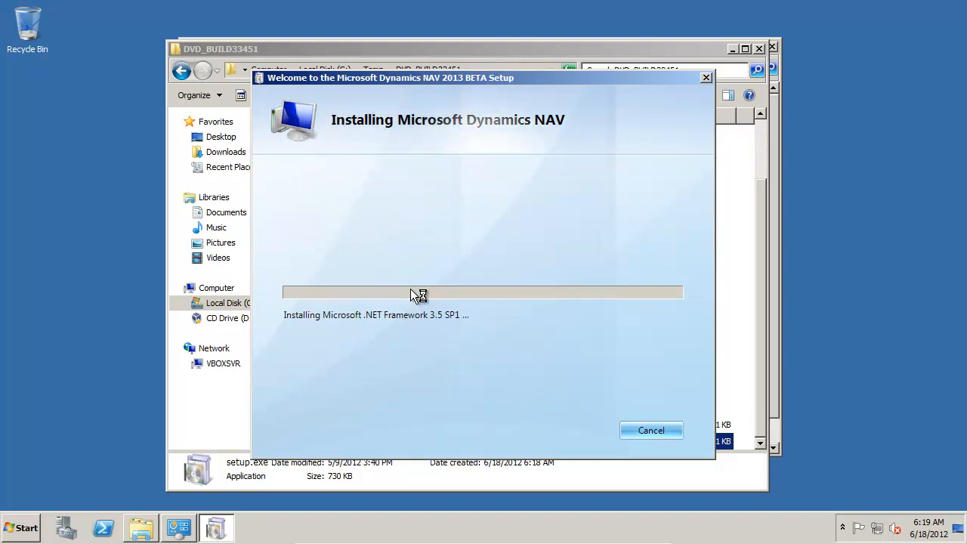
{"action": "mouse_move", "coordinate": [414, 295]}
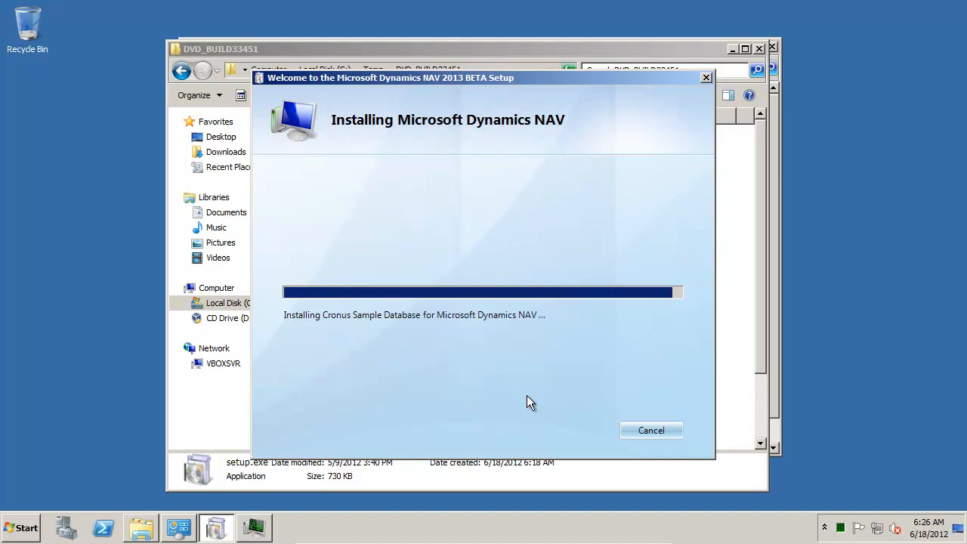
{"action": "mouse_move", "coordinate": [559, 405]}
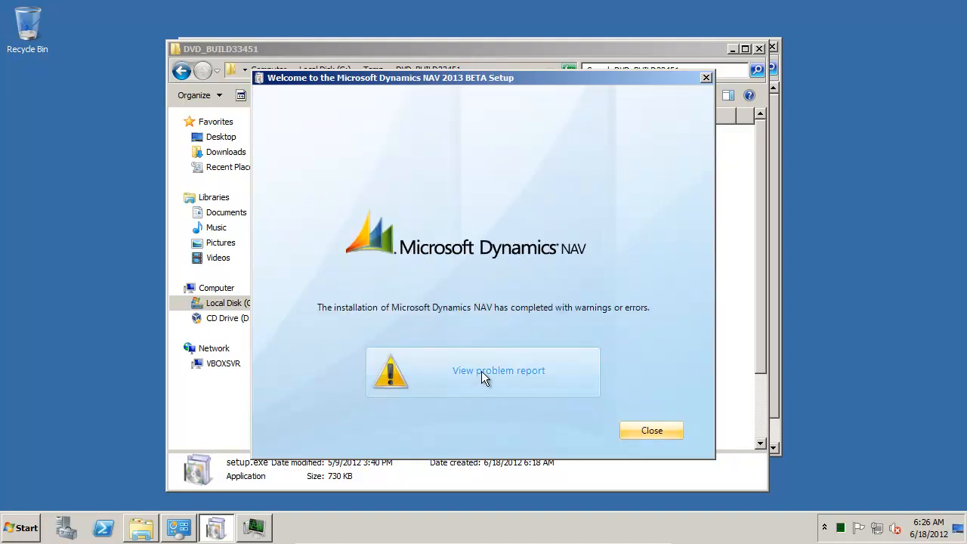
Review the problem report showing the skipped Outlook Add-In, then close the setup wizard
{"action": "left_click", "coordinate": [498, 370]}
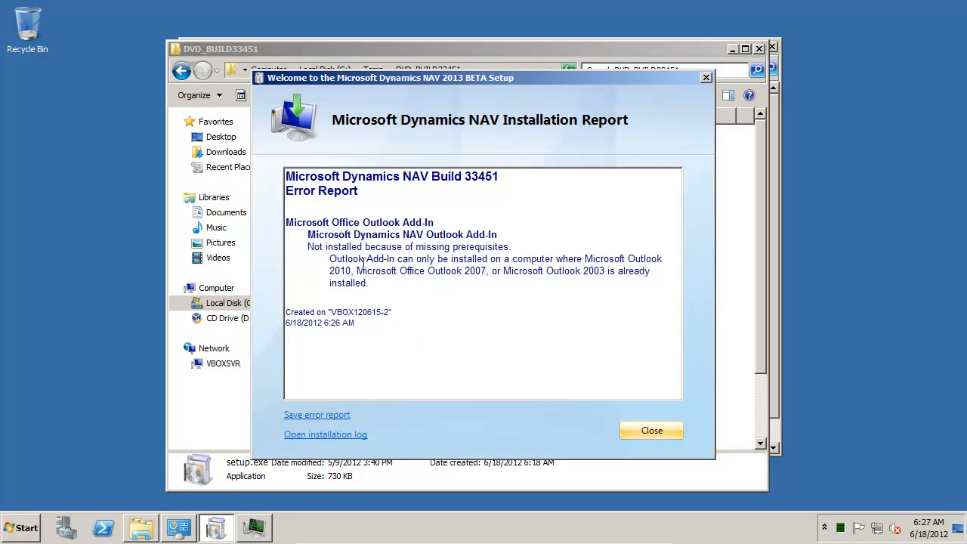
{"action": "mouse_move", "coordinate": [463, 331]}
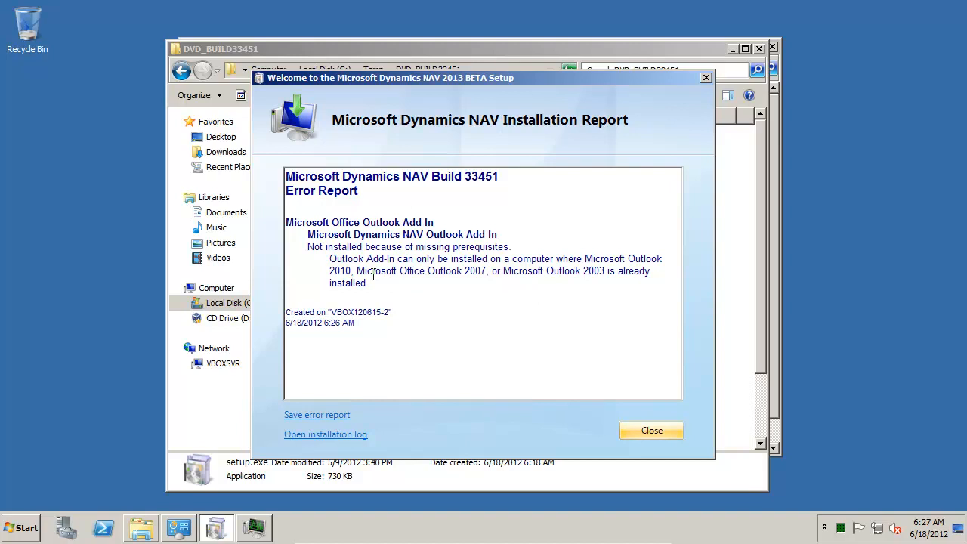
{"action": "mouse_move", "coordinate": [526, 432]}
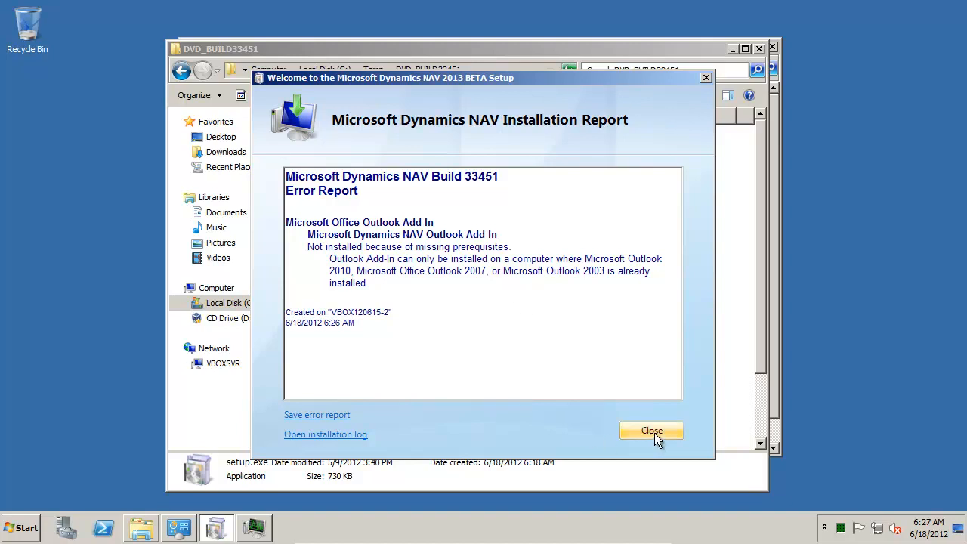
{"action": "left_click", "coordinate": [651, 430]}
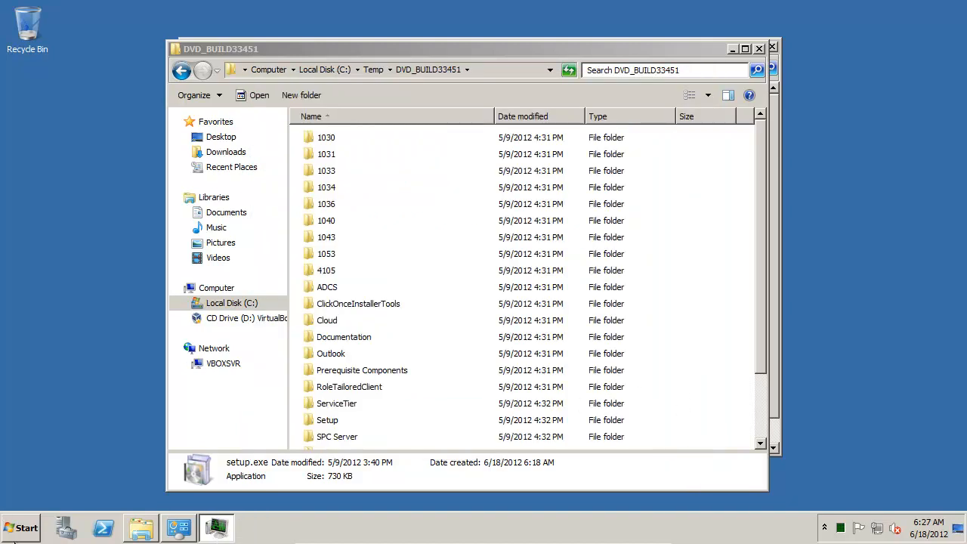
Start the NAV client via a 'nav' Start-menu search and dismiss the CRONUS demonstration company notice
{"action": "left_click", "coordinate": [21, 527]}
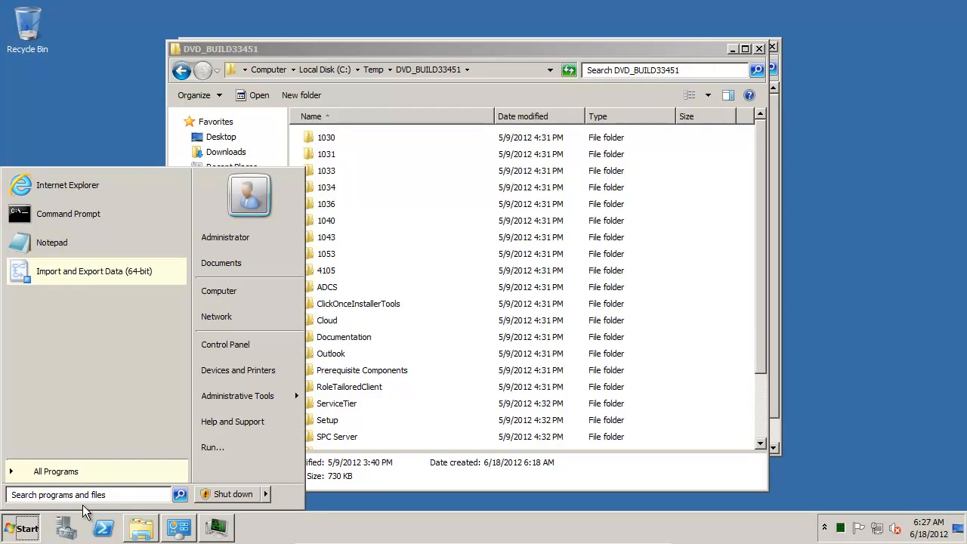
{"action": "type", "text": "nav"}
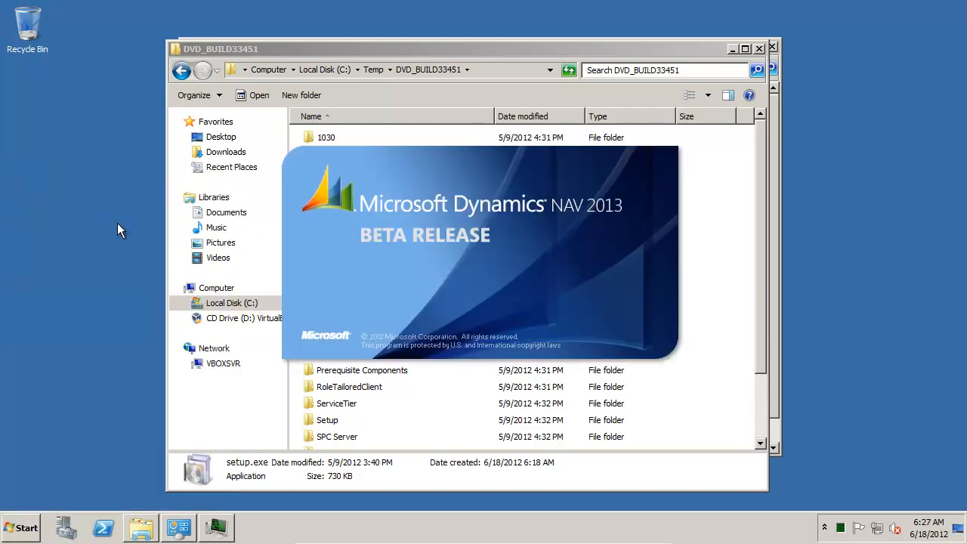
{"action": "mouse_move", "coordinate": [565, 387]}
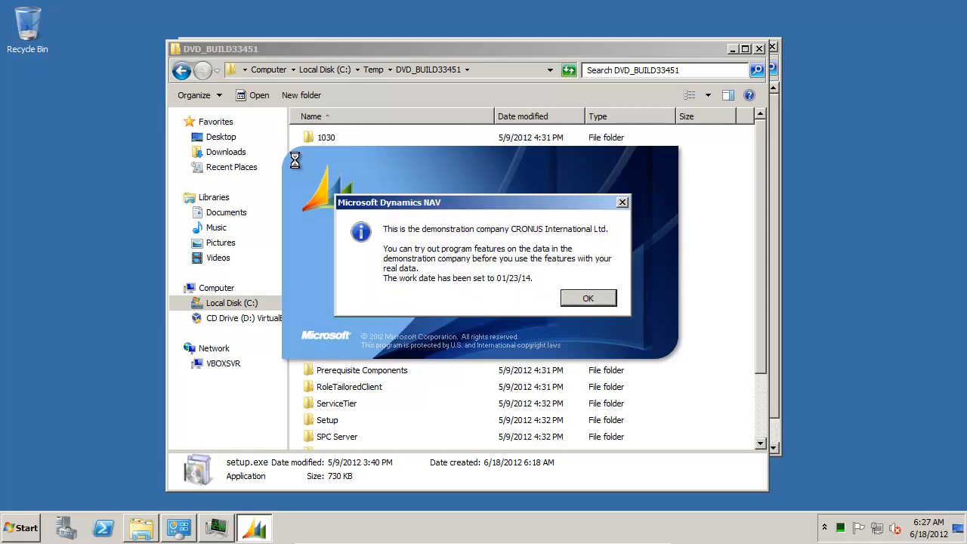
{"action": "left_click", "coordinate": [588, 297]}
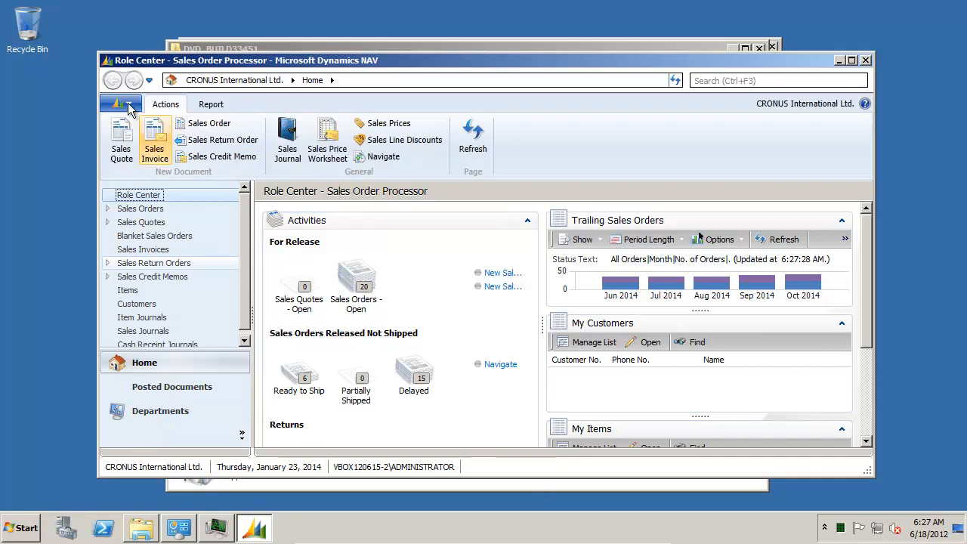
{"action": "mouse_move", "coordinate": [405, 139]}
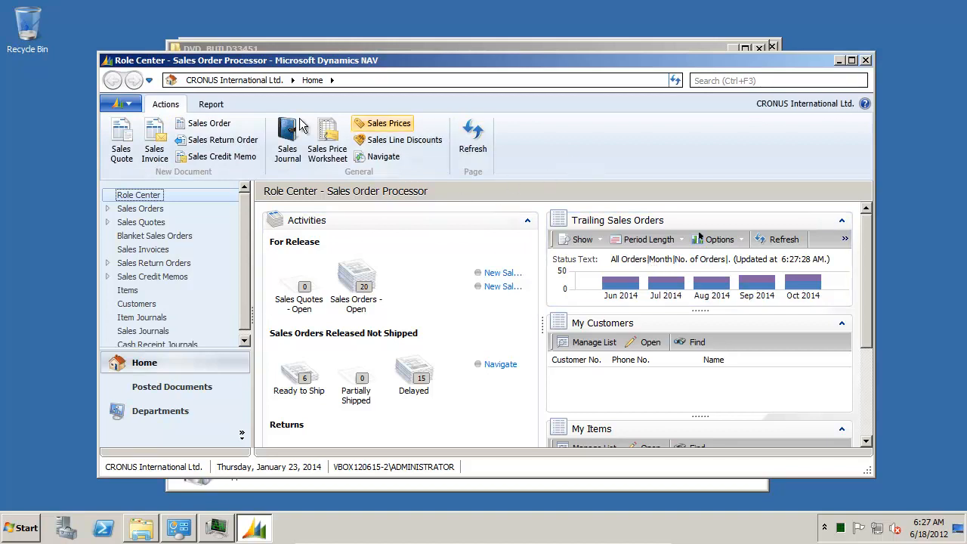
{"action": "mouse_move", "coordinate": [653, 184]}
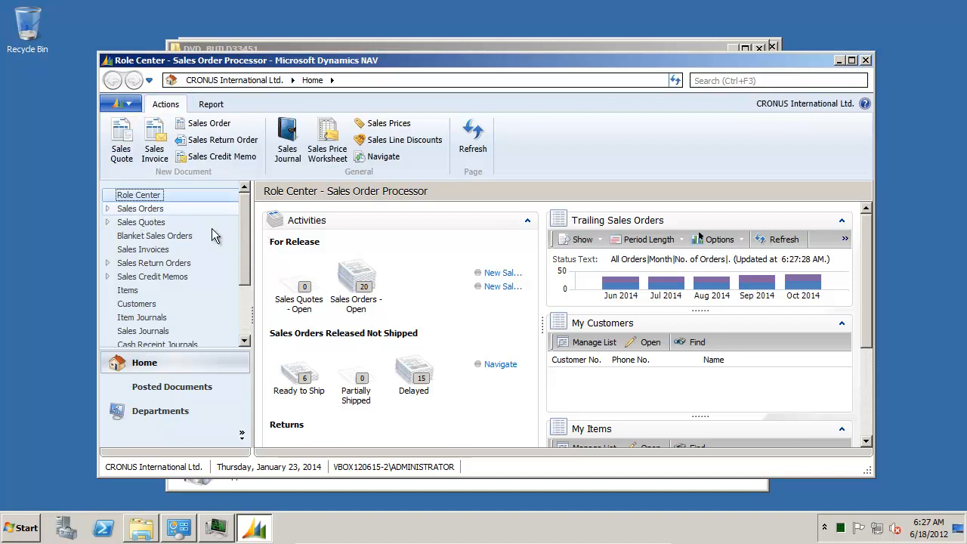
From the Sales Orders list, create a new blank sales order numbered 1001
{"action": "left_click", "coordinate": [139, 209]}
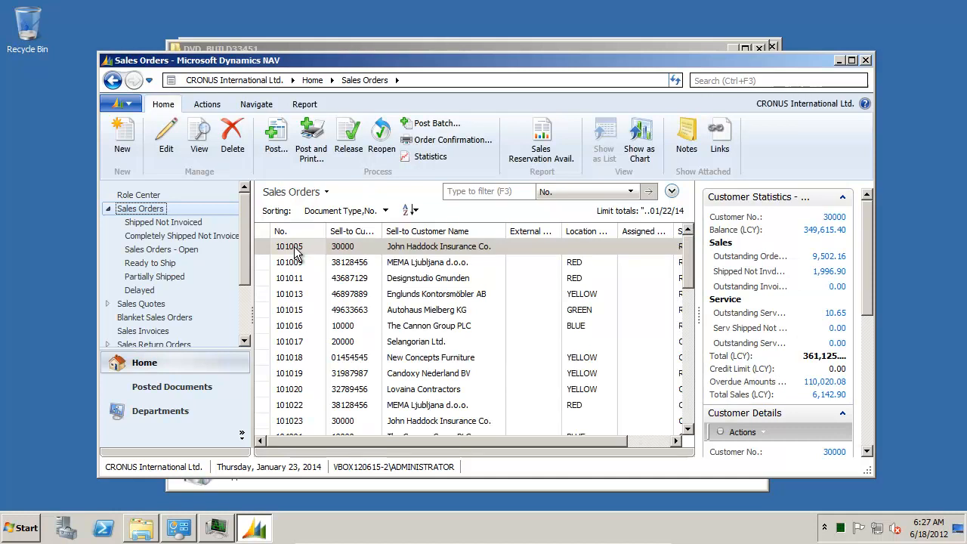
{"action": "mouse_move", "coordinate": [317, 272]}
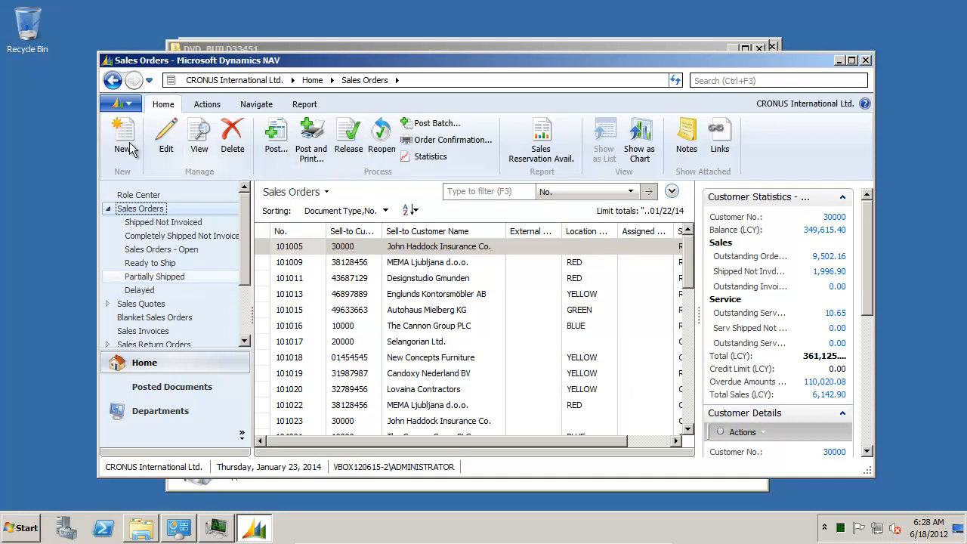
{"action": "left_click", "coordinate": [122, 136]}
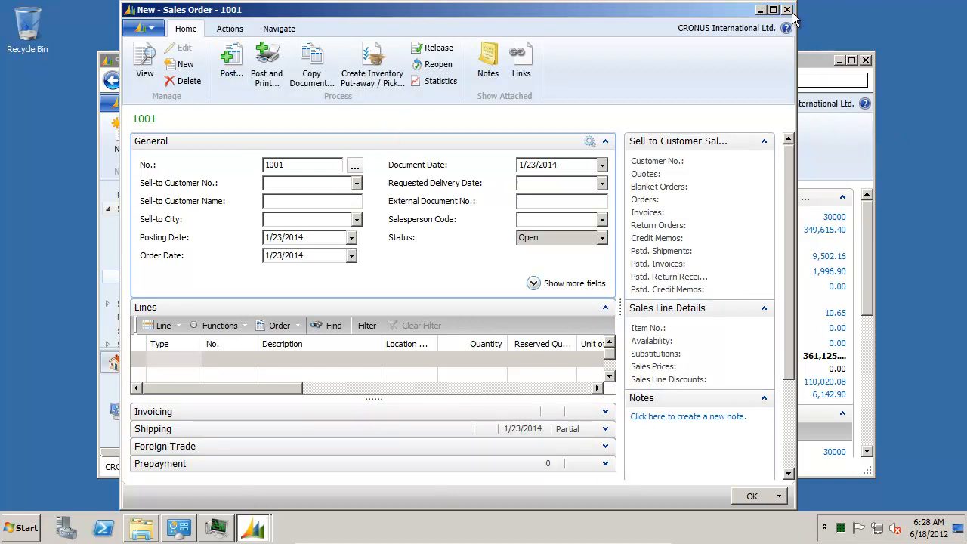
{"action": "mouse_move", "coordinate": [30, 527]}
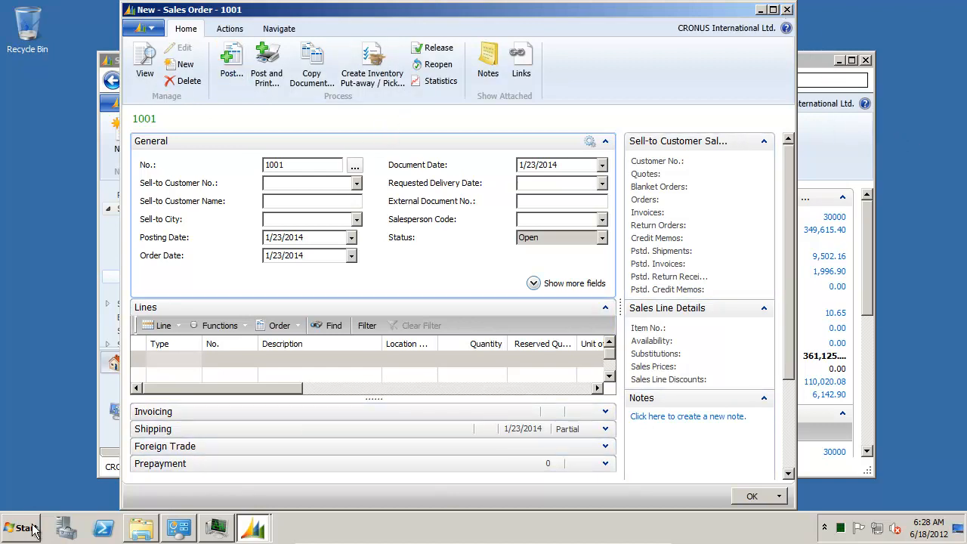
Launch the NAV 2013 Development Environment from a 'nav' Start-menu search and reach the File menu
{"action": "left_click", "coordinate": [21, 527]}
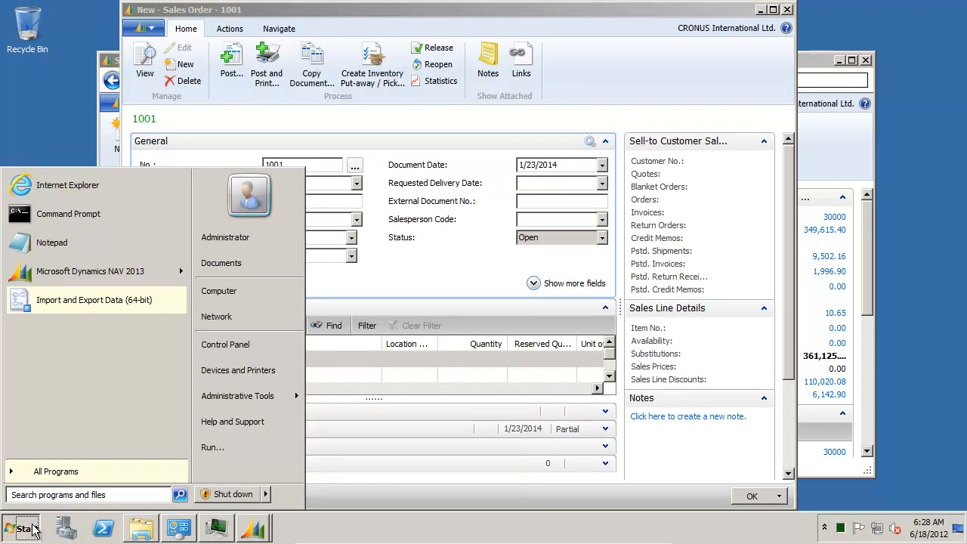
{"action": "type", "text": "nav"}
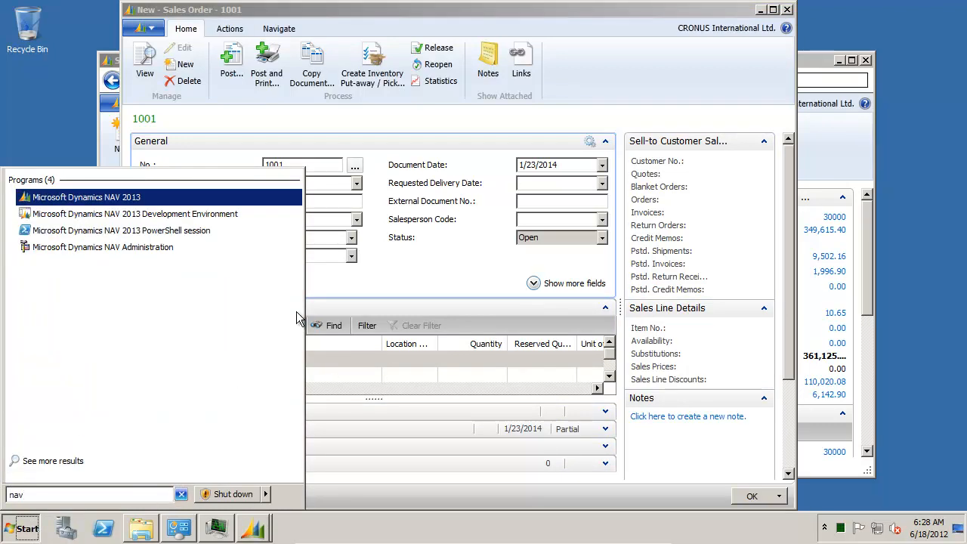
{"action": "left_click", "coordinate": [135, 213]}
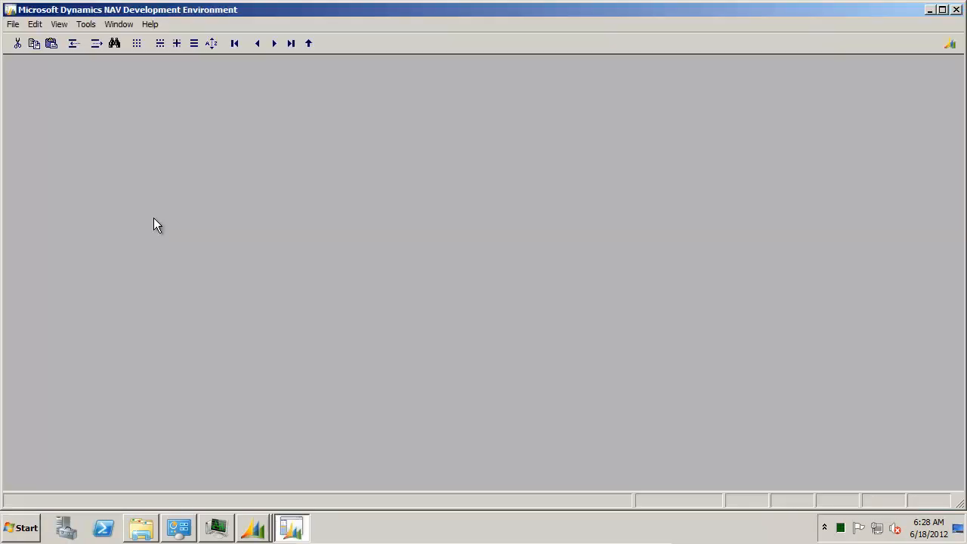
{"action": "mouse_move", "coordinate": [163, 159]}
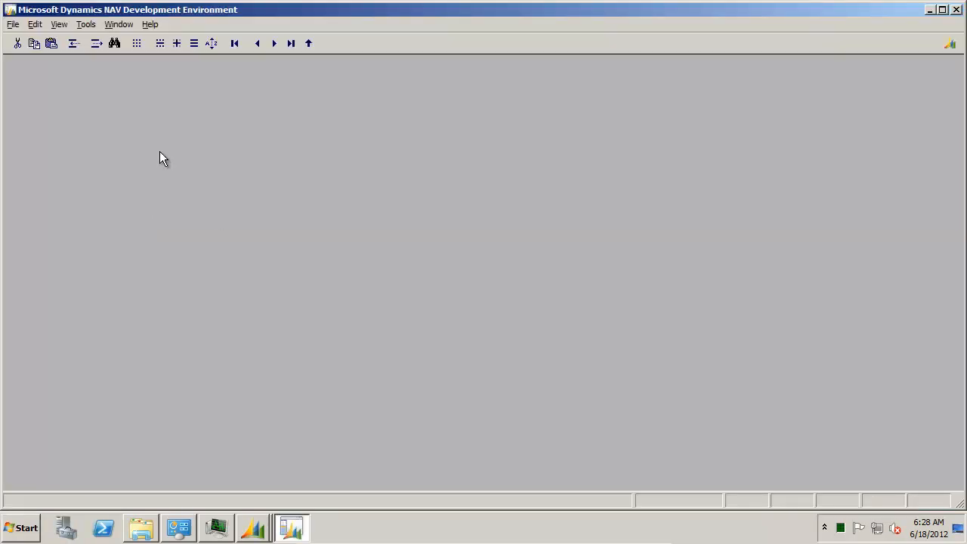
{"action": "left_click", "coordinate": [12, 25]}
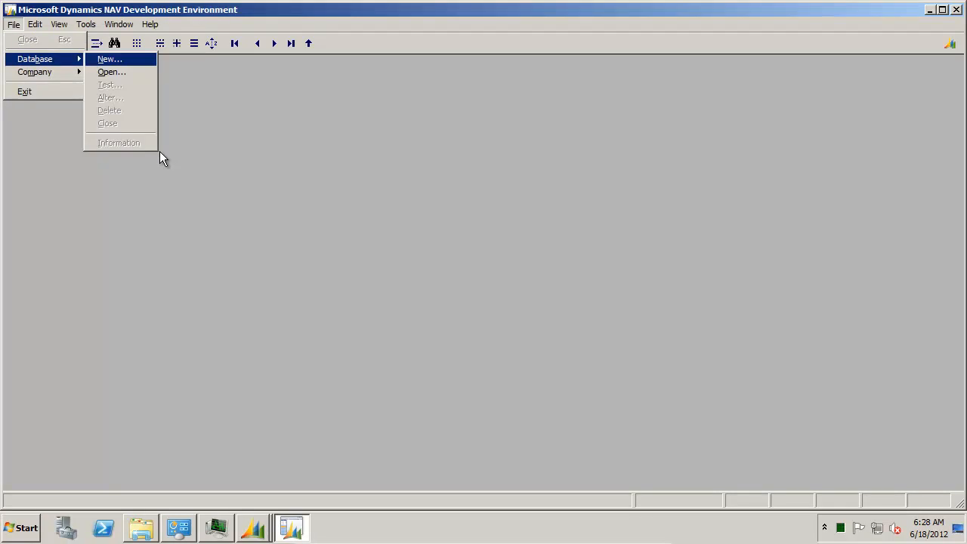
Connect to the NAVDEMO server and open Demo Database NAV (7-0) in Object Designer
{"action": "left_click", "coordinate": [112, 73]}
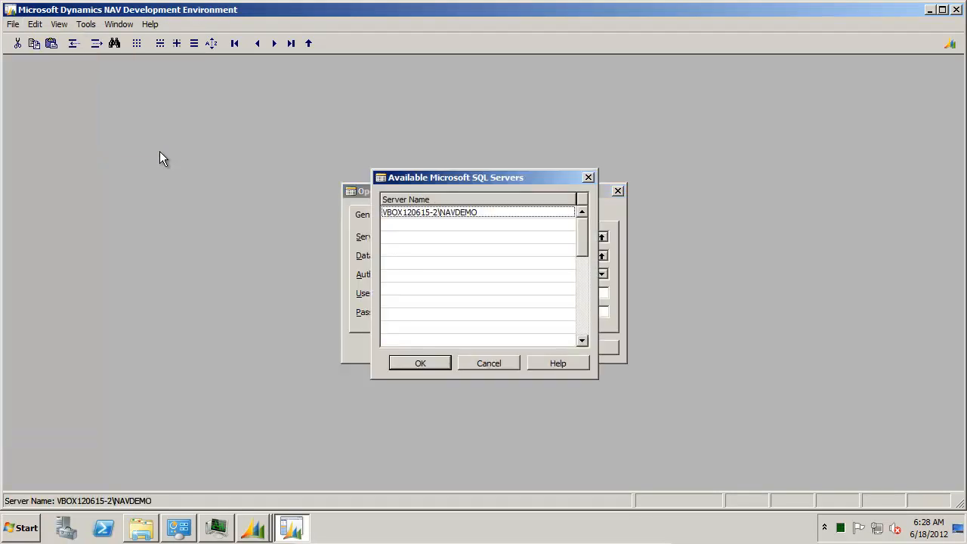
{"action": "left_click", "coordinate": [420, 362]}
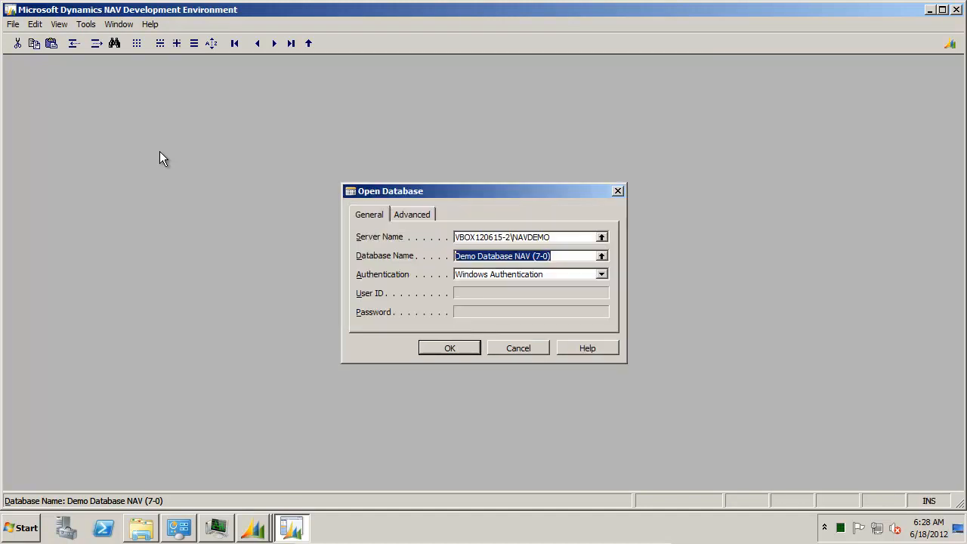
{"action": "left_click", "coordinate": [450, 347]}
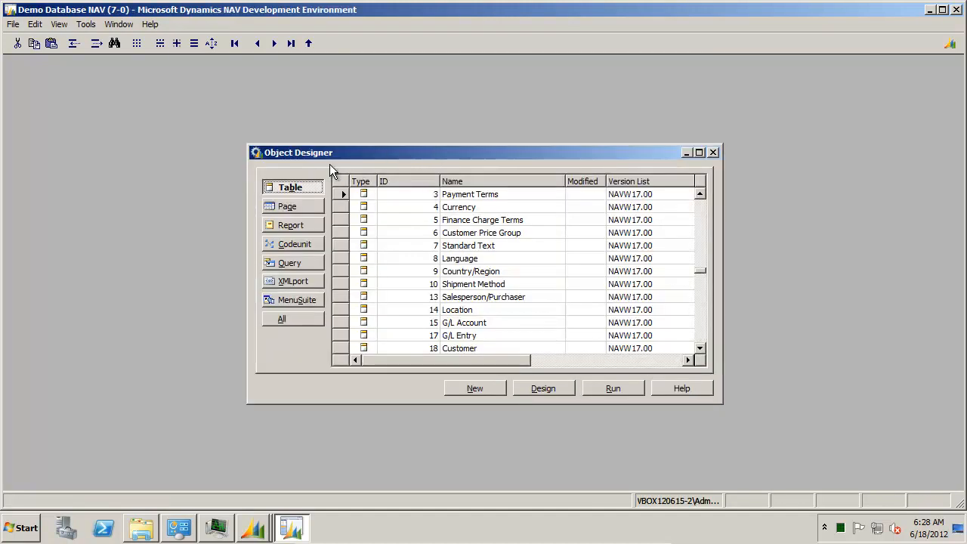
Open the company CRONUS International Ltd. in the demo database and glance at the Tools menu
{"action": "left_click", "coordinate": [12, 24]}
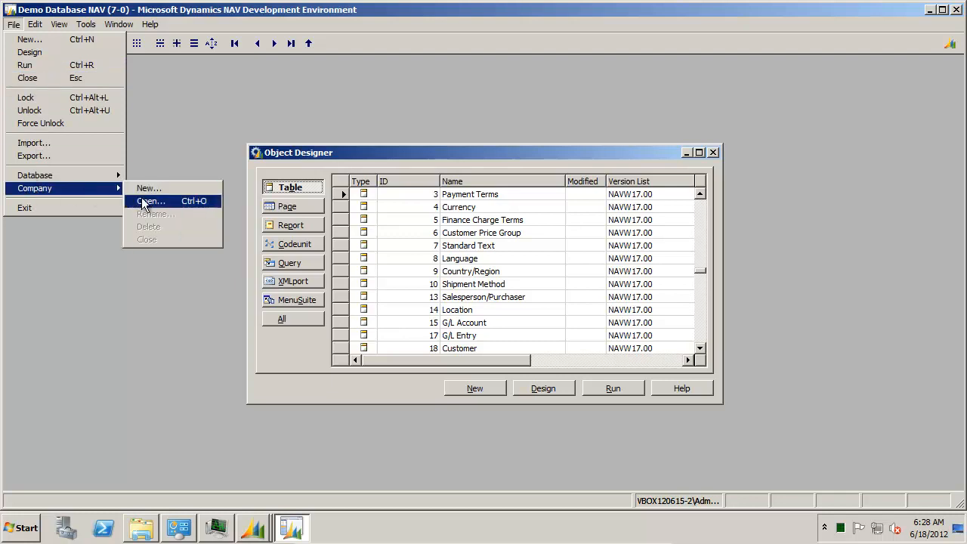
{"action": "left_click", "coordinate": [149, 200]}
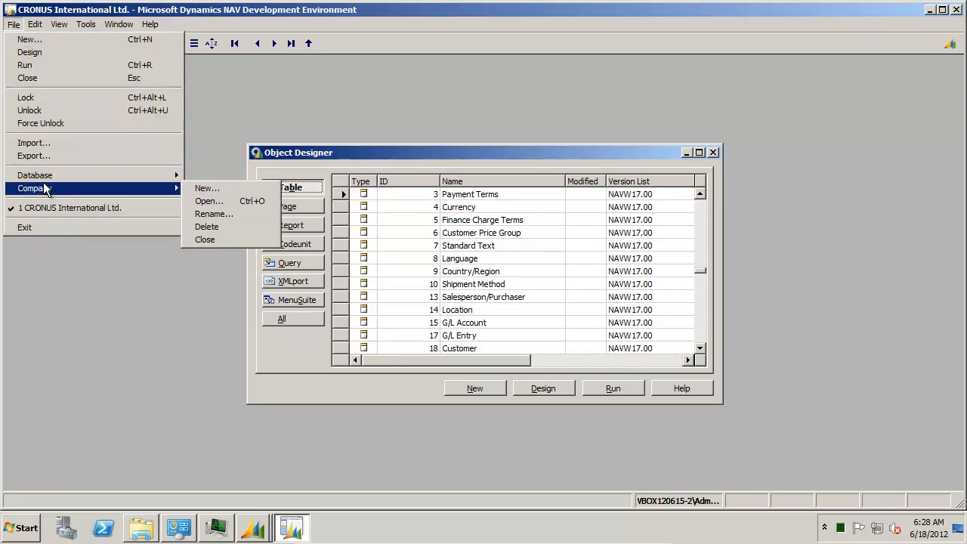
{"action": "left_click", "coordinate": [85, 24]}
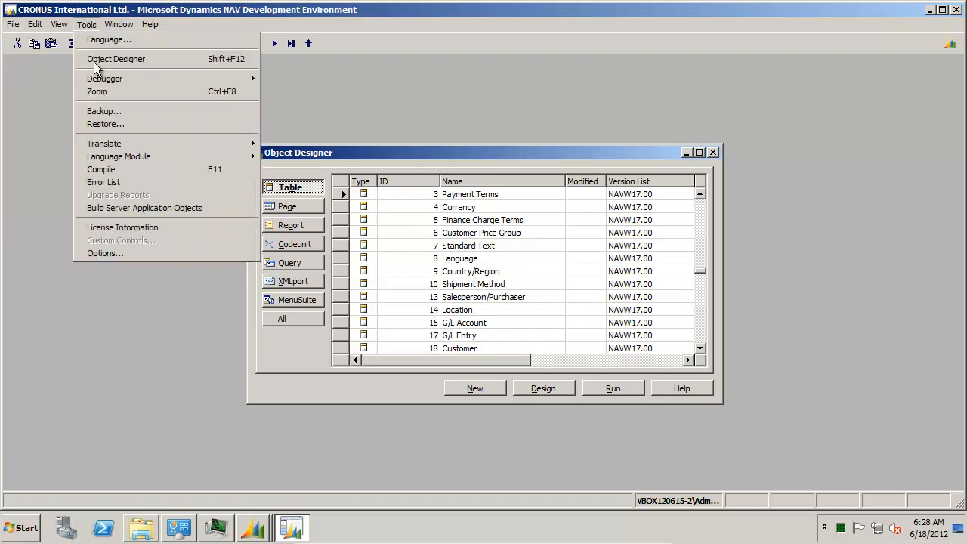
{"action": "mouse_move", "coordinate": [559, 272]}
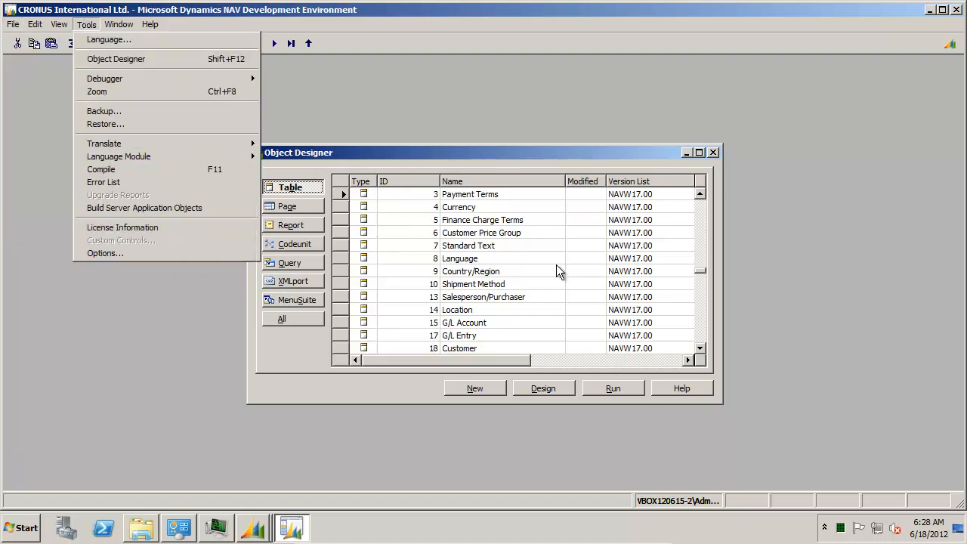
{"action": "mouse_move", "coordinate": [588, 293]}
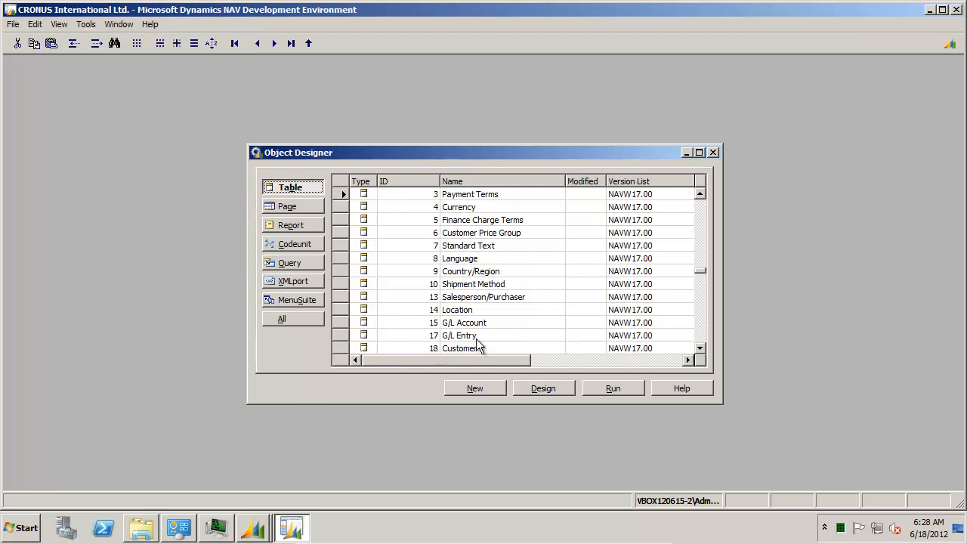
List Report objects in Object Designer, then close the blank new sales order in the client
{"action": "left_click", "coordinate": [293, 223]}
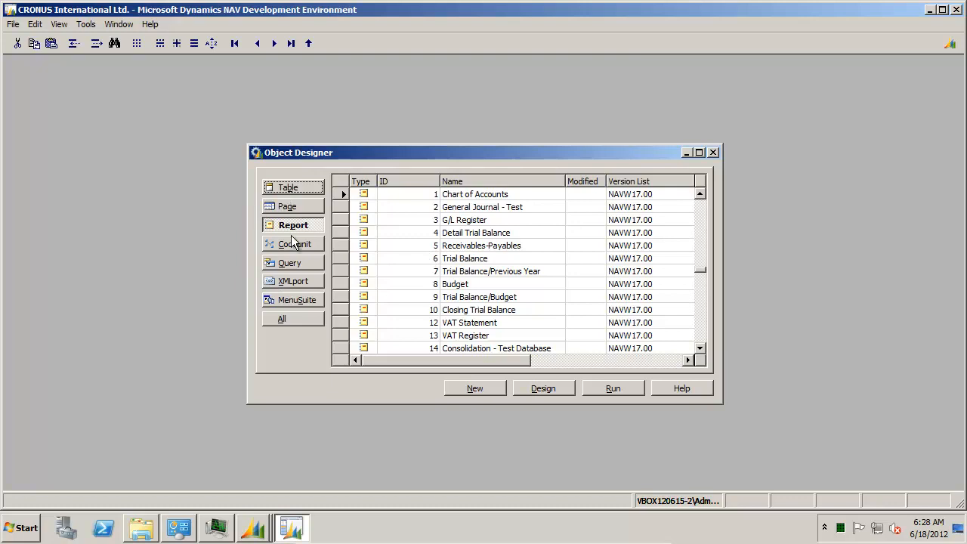
{"action": "mouse_move", "coordinate": [547, 339]}
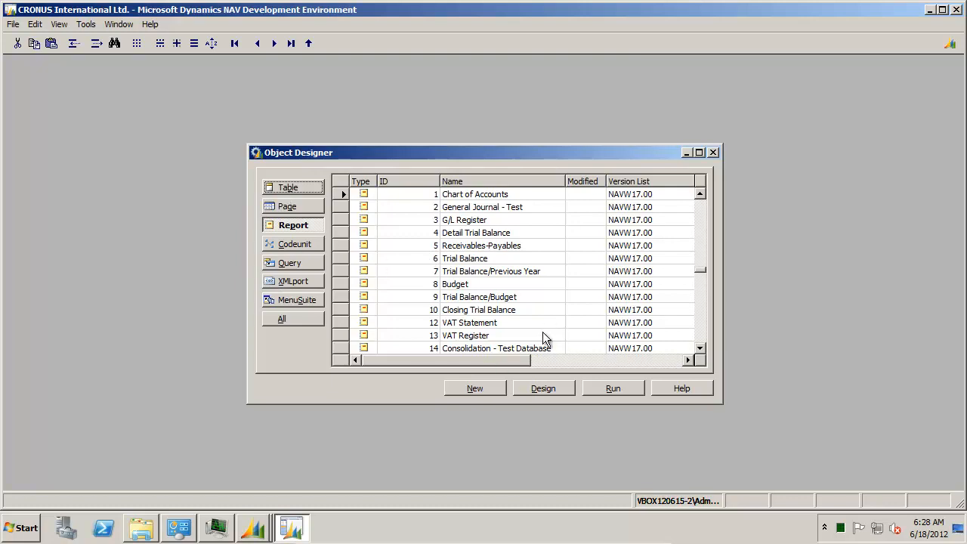
{"action": "mouse_move", "coordinate": [404, 236]}
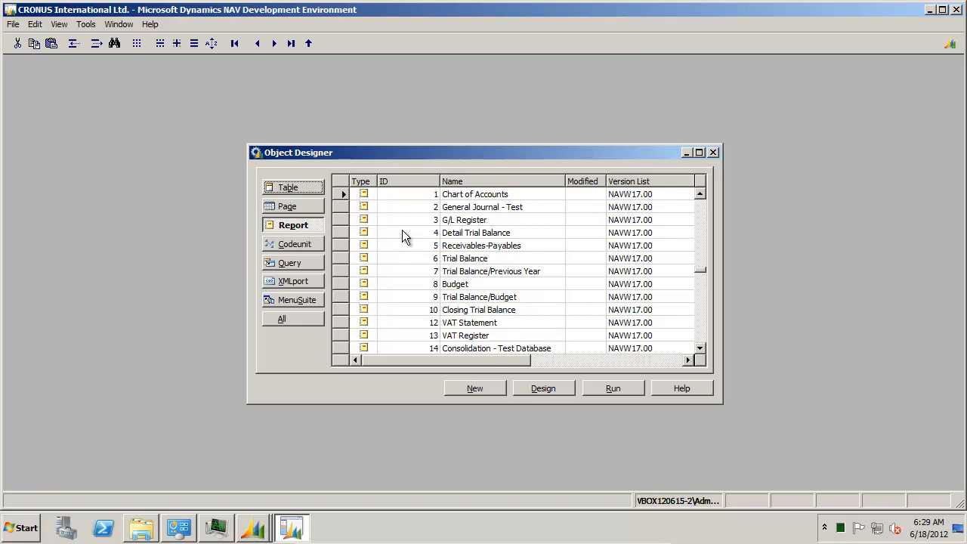
{"action": "mouse_move", "coordinate": [491, 308]}
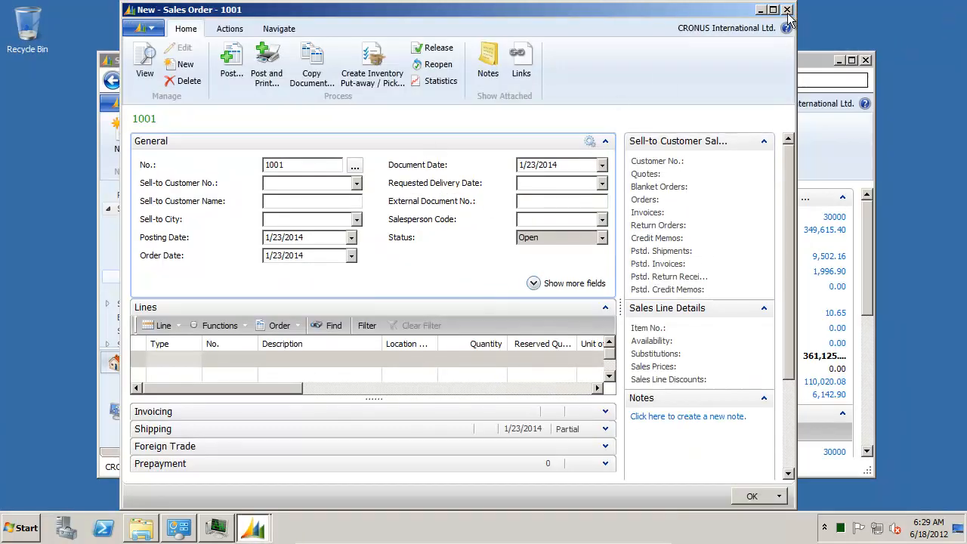
{"action": "left_click", "coordinate": [787, 9]}
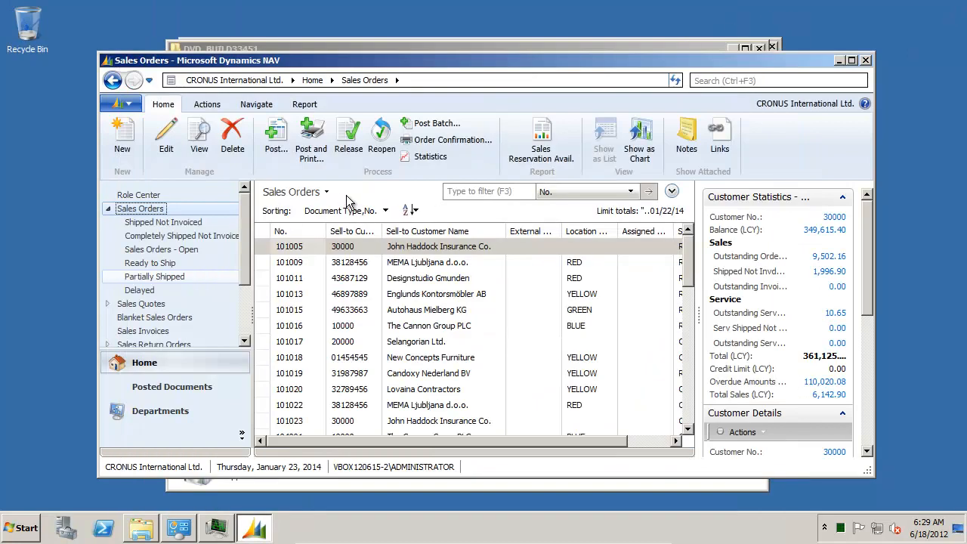